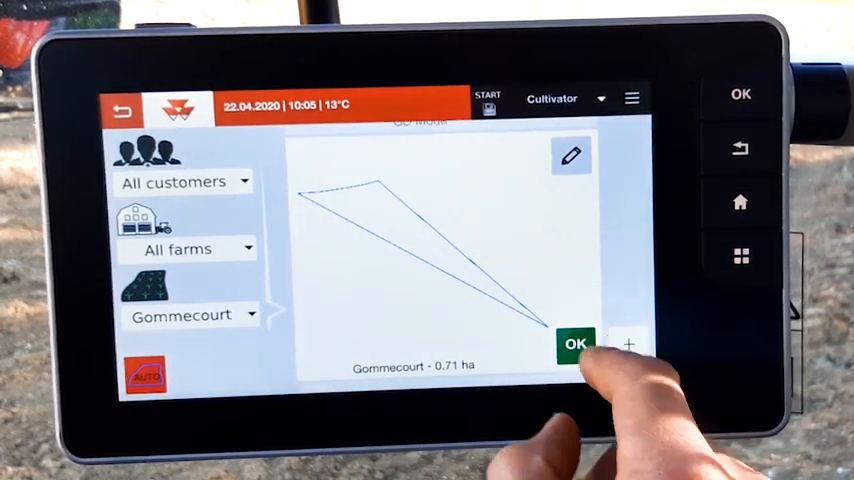
# Add a new field with + and name it 'Gommecourt 1'.
pyautogui.click(571, 156)
pyautogui.write('Gomme')
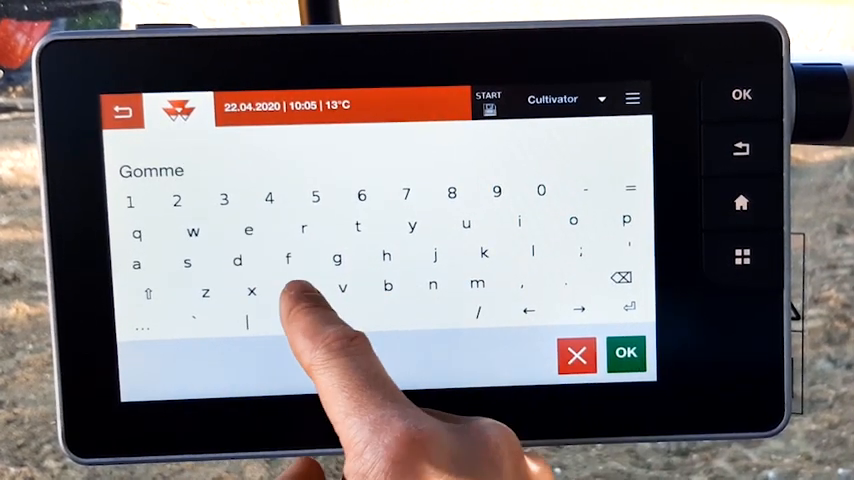
pyautogui.write('court 1')
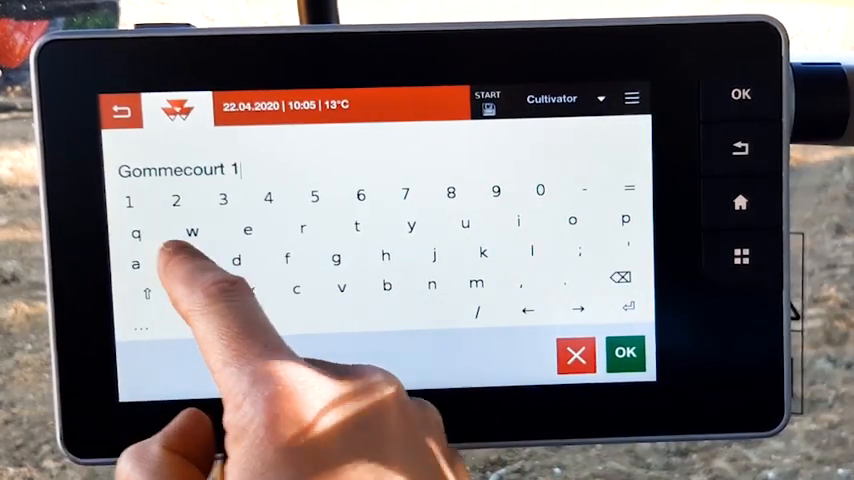
pyautogui.click(624, 353)
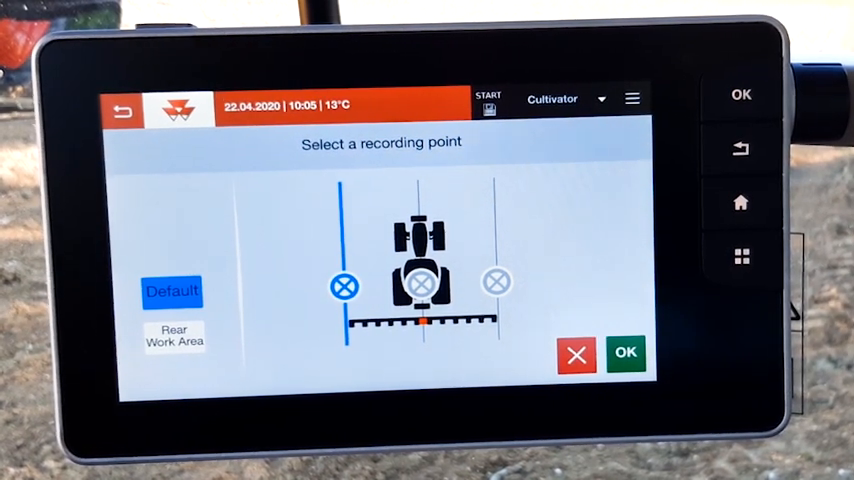
# Accept the Default recording point and return to the empty guidance map.
pyautogui.click(625, 354)
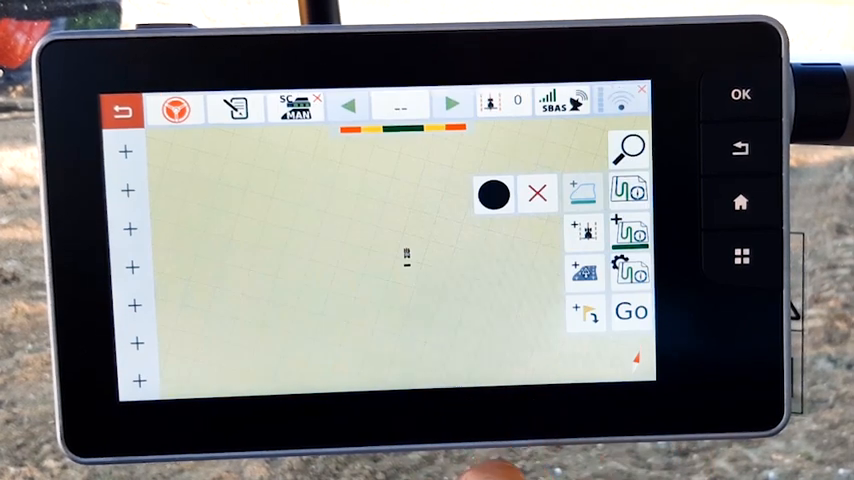
# Start boundary recording and drive the field edge until the direction-change prompt appears.
pyautogui.click(493, 194)
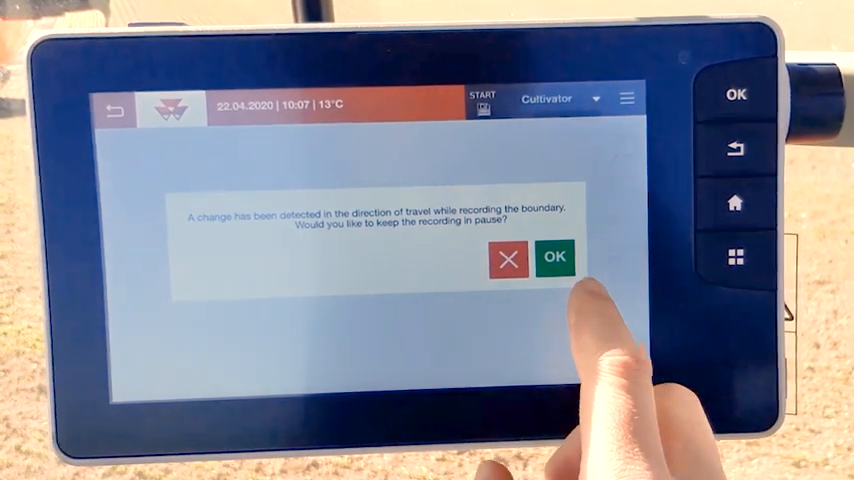
# Confirm keeping boundary recording paused on the direction-change prompt.
pyautogui.click(554, 257)
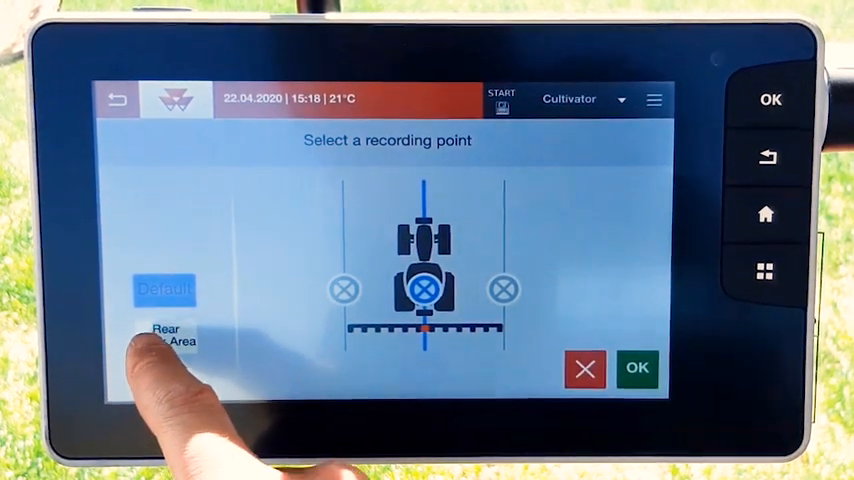
# Switch the boundary recording point to Rear Work Area and confirm it.
pyautogui.click(164, 335)
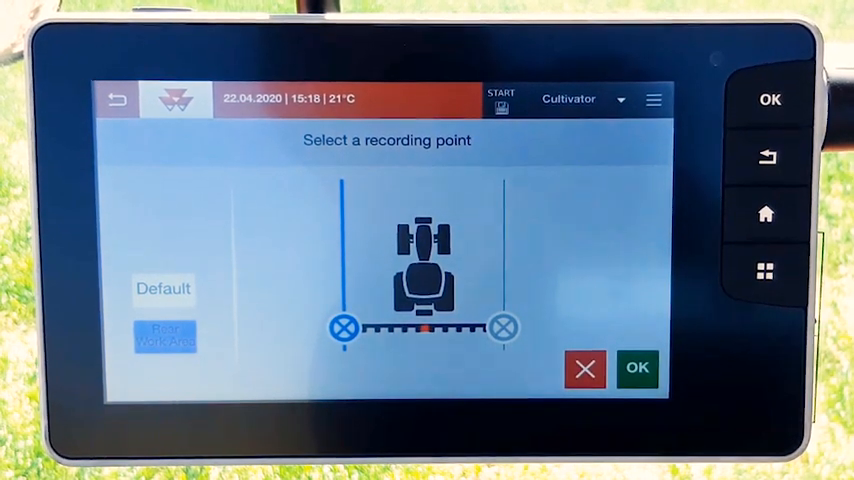
pyautogui.click(637, 368)
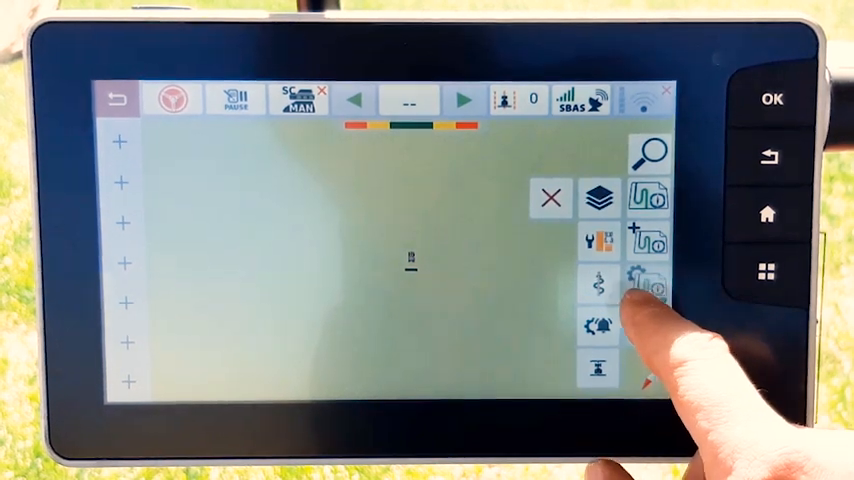
# Set the implement working width to 3 m instead of 4.50 m.
pyautogui.click(645, 280)
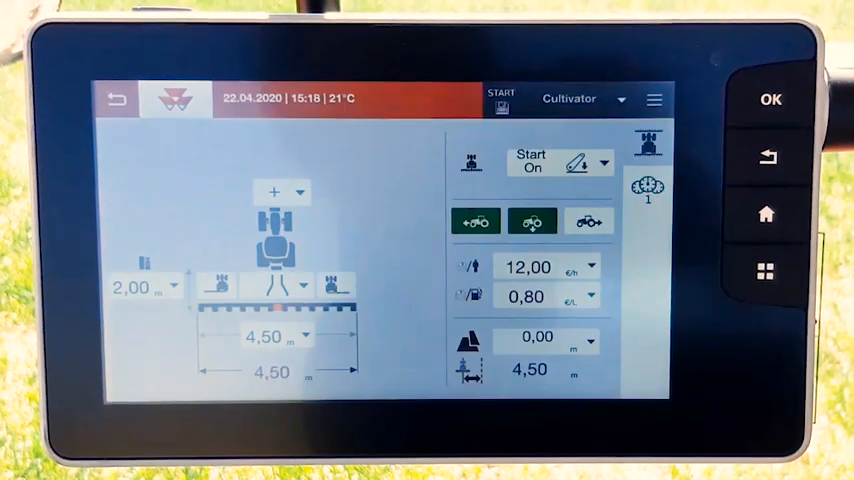
pyautogui.click(280, 337)
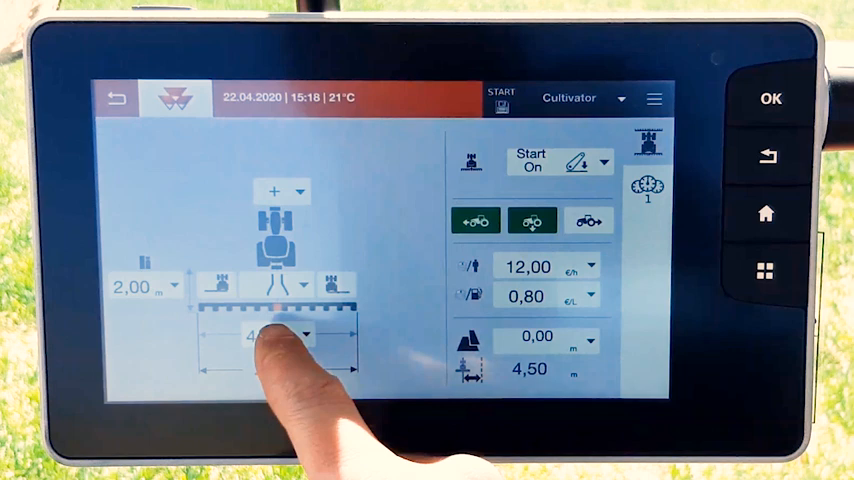
pyautogui.click(255, 335)
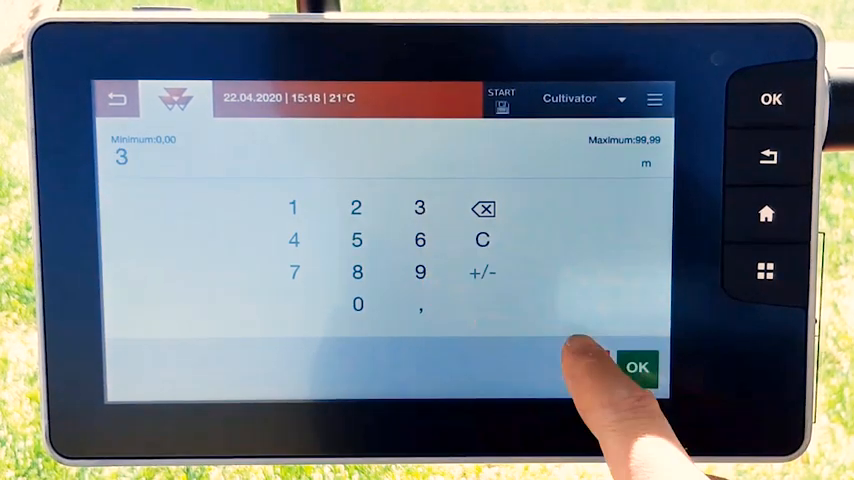
pyautogui.click(638, 366)
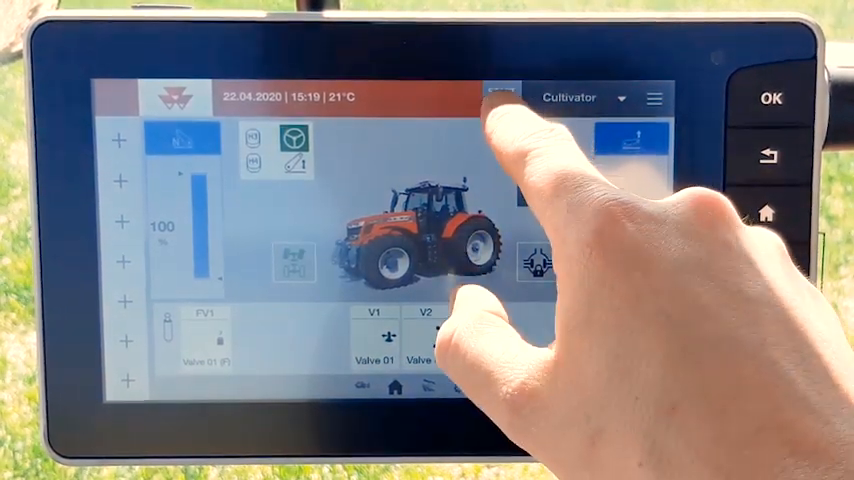
# Confirm the Front Work Area recording point and show the saved fields list.
pyautogui.click(501, 97)
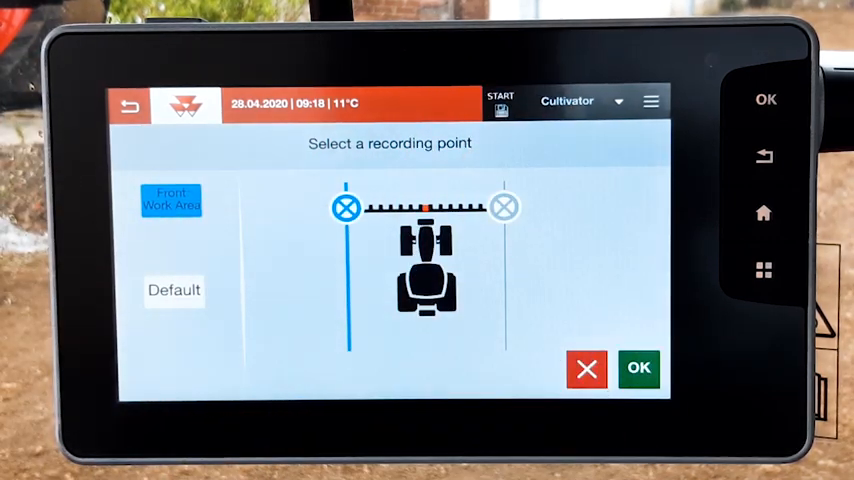
pyautogui.click(639, 368)
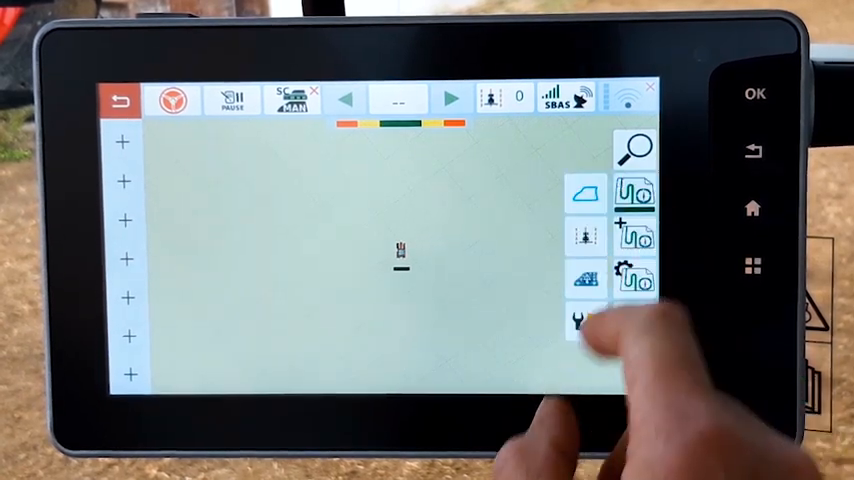
pyautogui.click(582, 320)
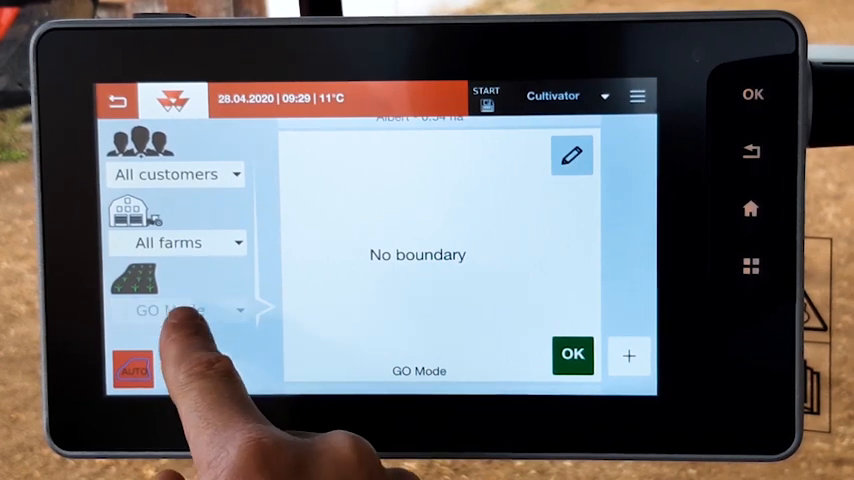
pyautogui.click(190, 310)
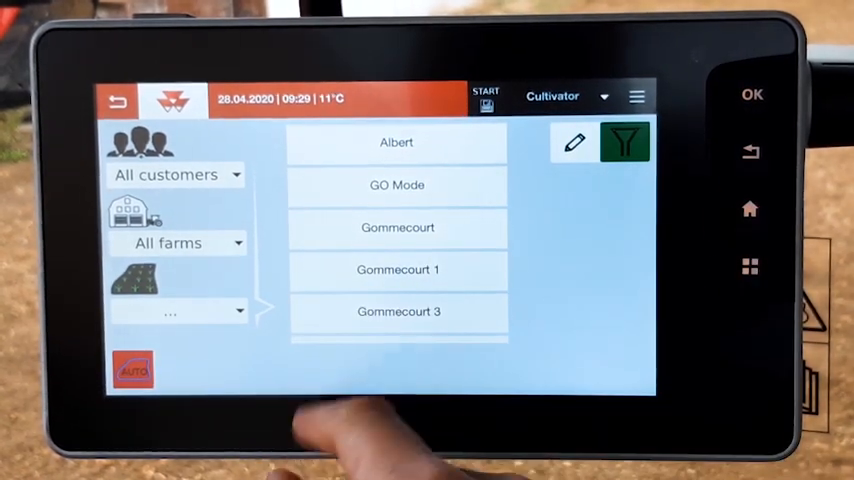